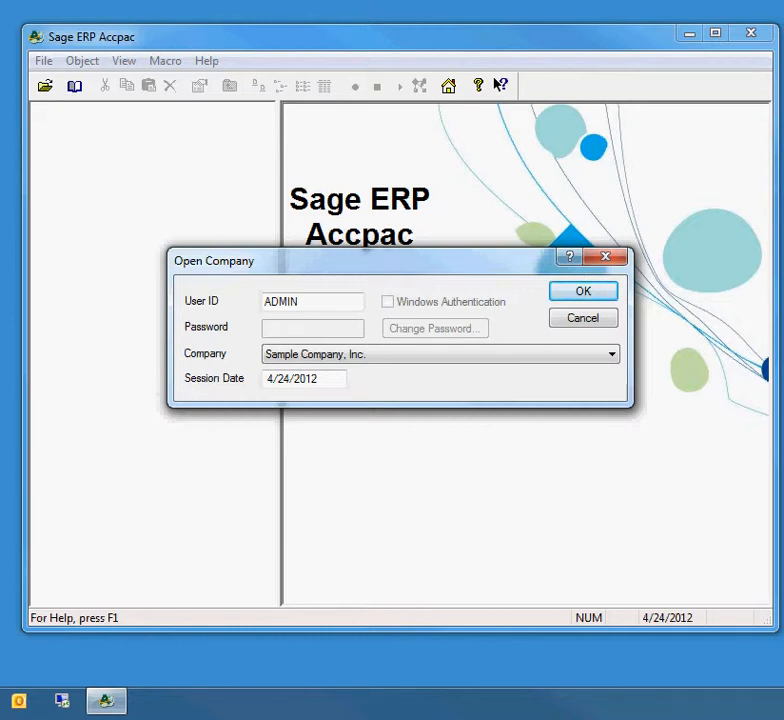
Sign in as ADMIN to Sample Company, Inc
left_click(583, 291)
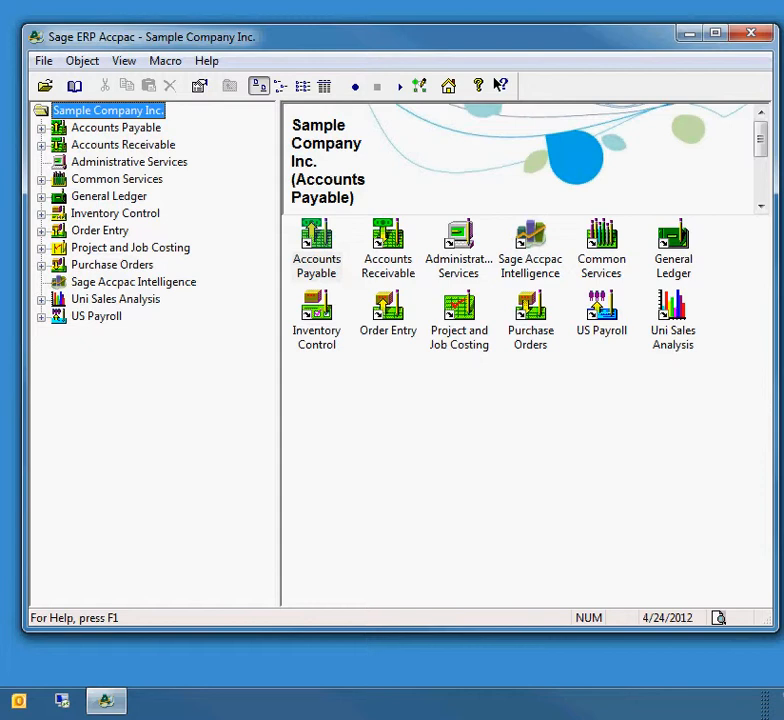
Expand Order Entry, select O/E Transactions, and launch the Order Entry program
left_click(42, 230)
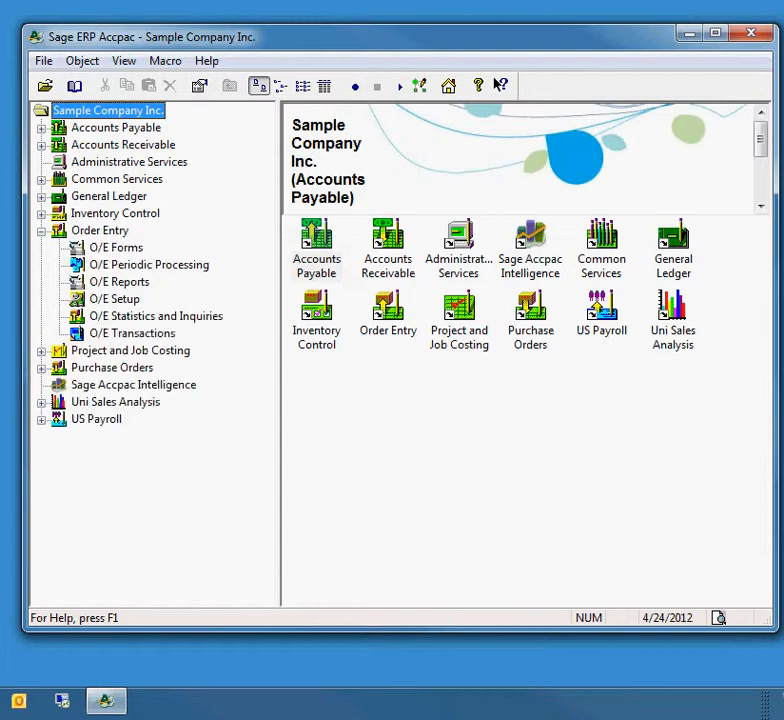
left_click(131, 333)
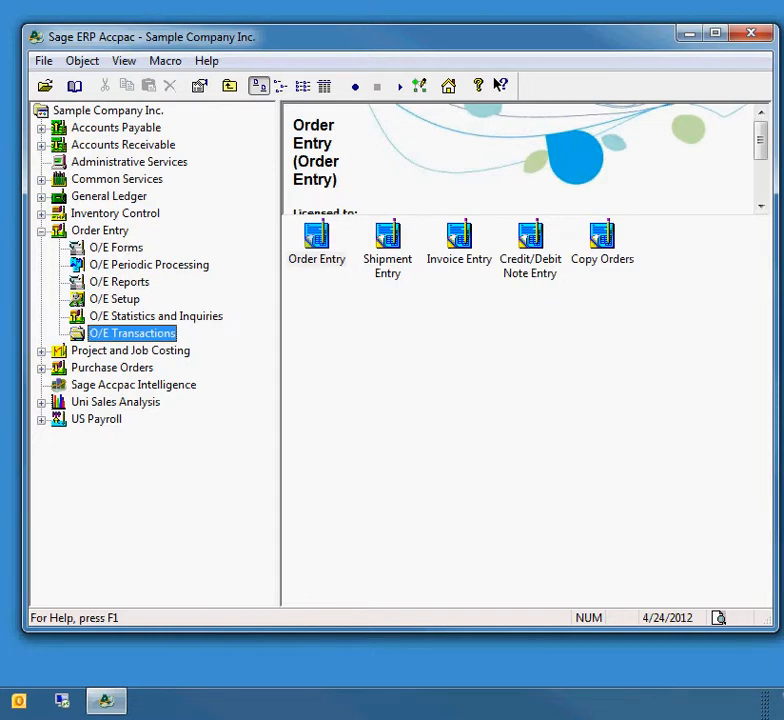
left_click(316, 240)
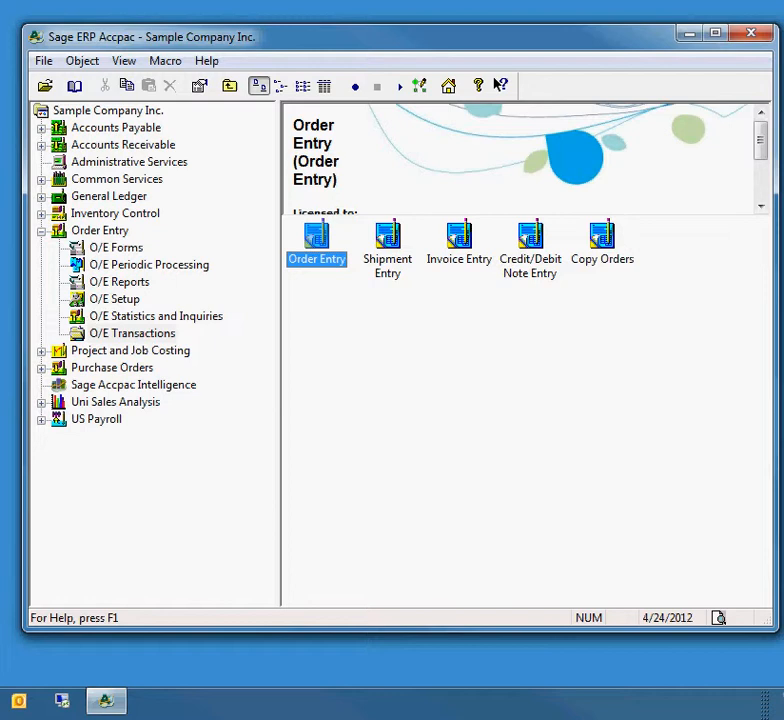
double_click(316, 235)
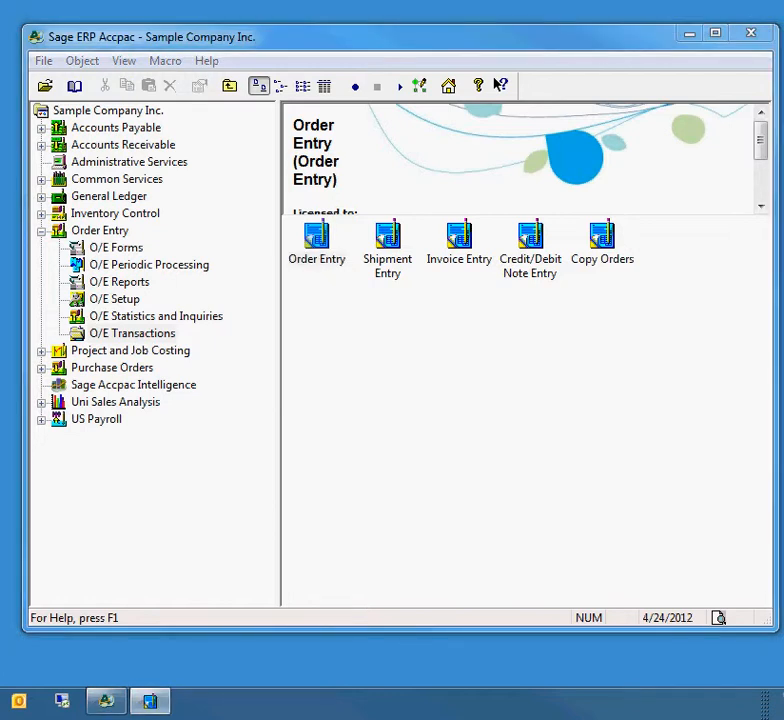
Attempt a second Order Entry copy, dismiss the 'UI is closed' warning, and close Order Entry
double_click(316, 234)
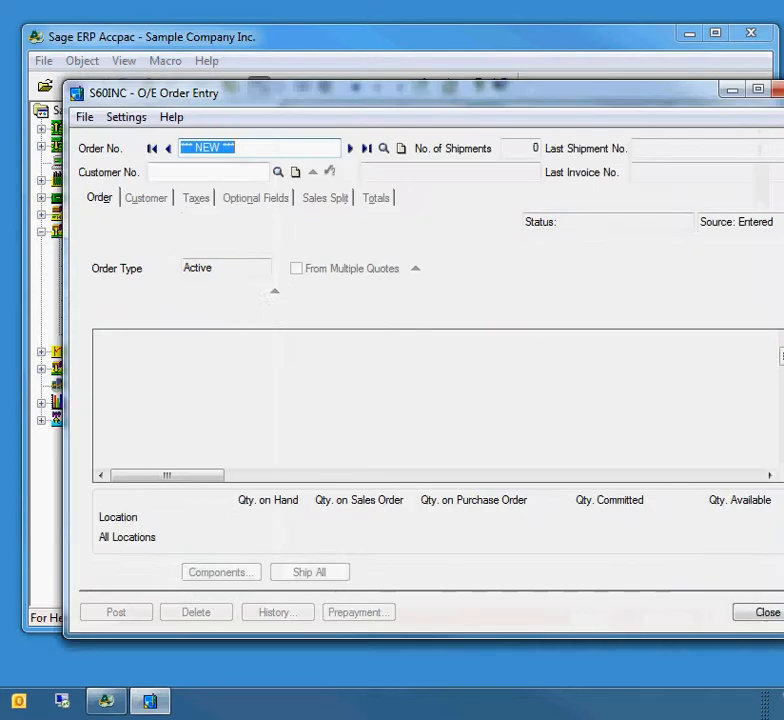
left_click(350, 148)
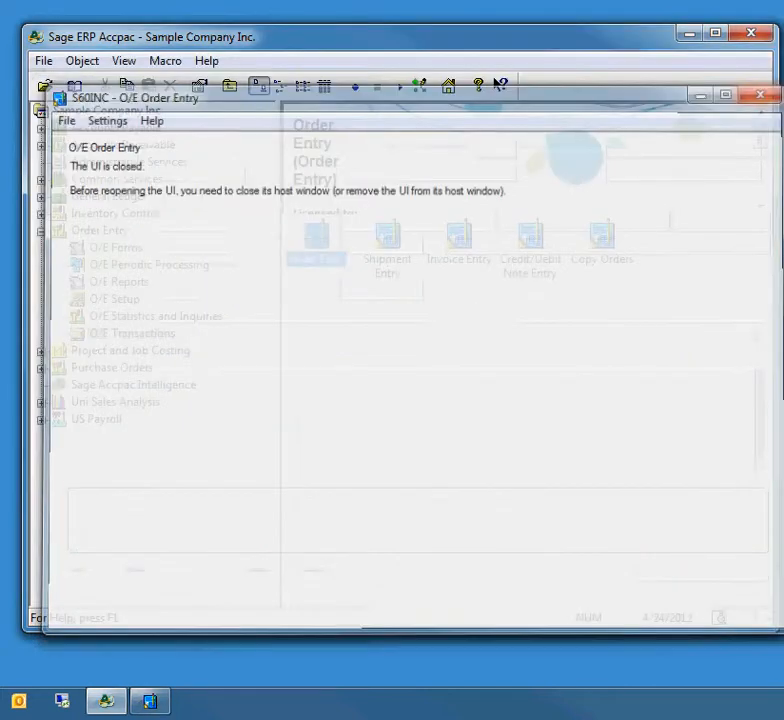
left_click(758, 95)
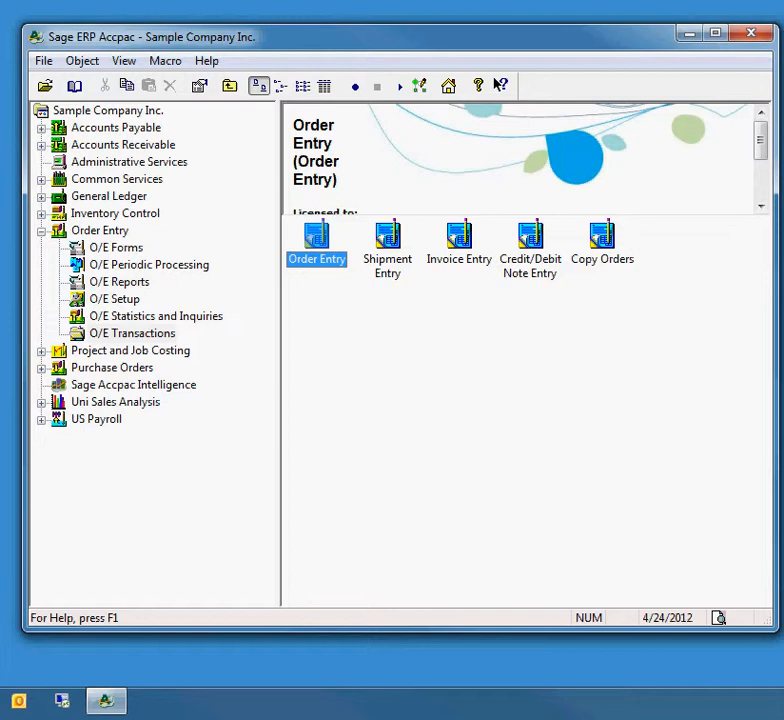
Enable Start Multiple Copies in the Order Entry icon's Properties
right_click(316, 240)
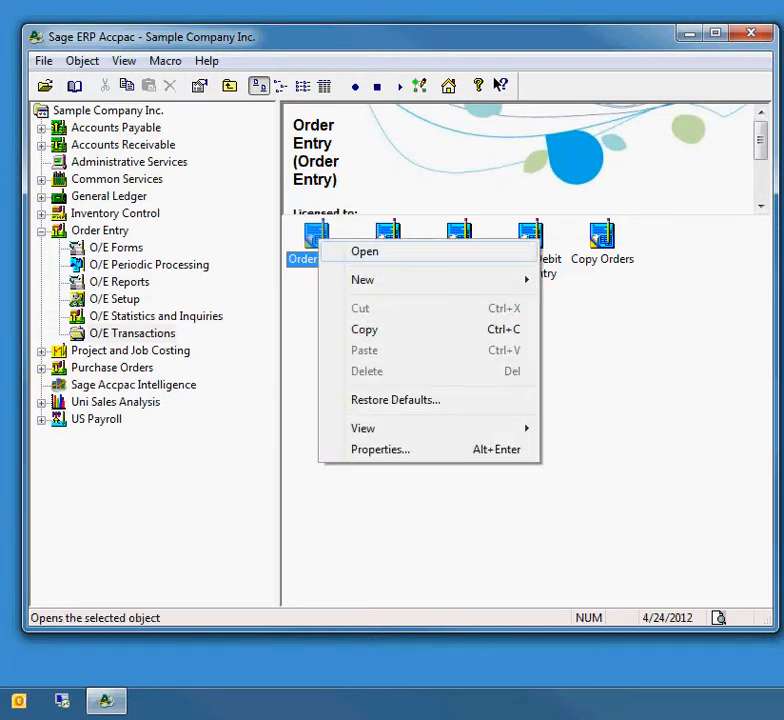
left_click(380, 449)
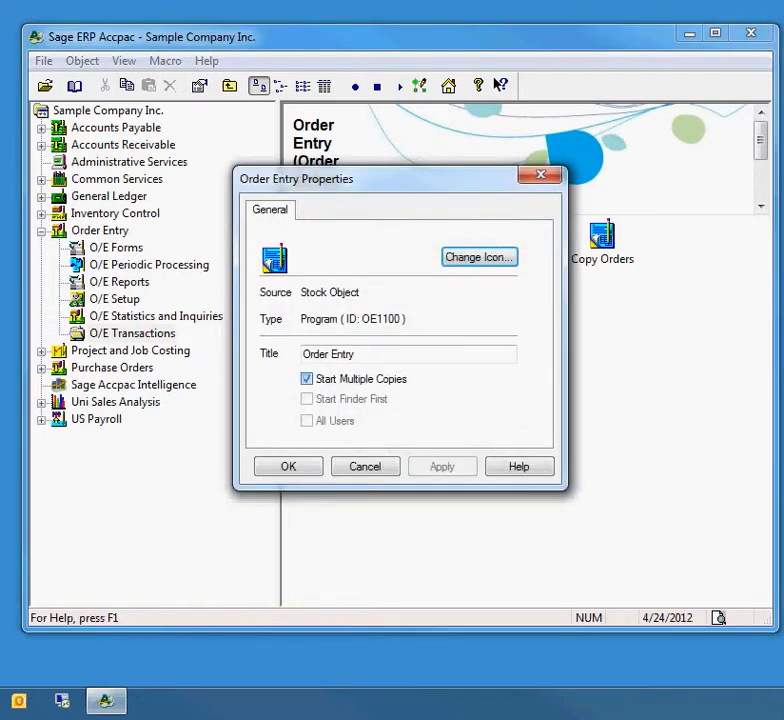
left_click(307, 378)
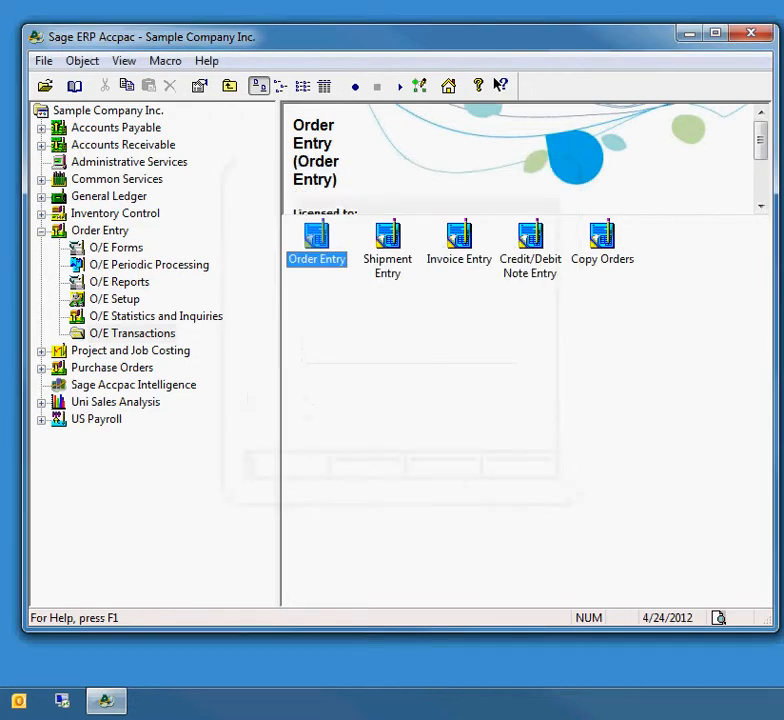
Launch two copies of the Order Entry program from its icon
double_click(316, 240)
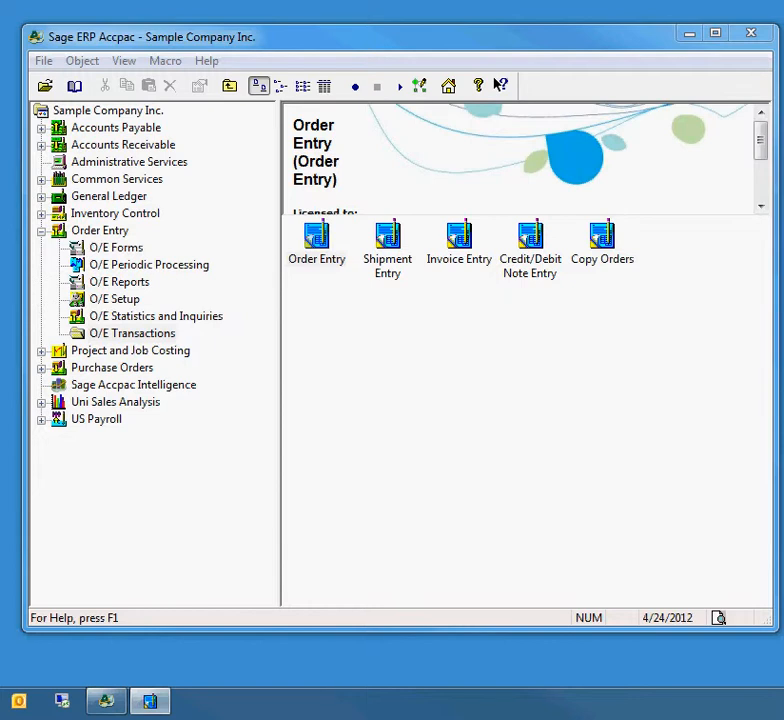
double_click(316, 234)
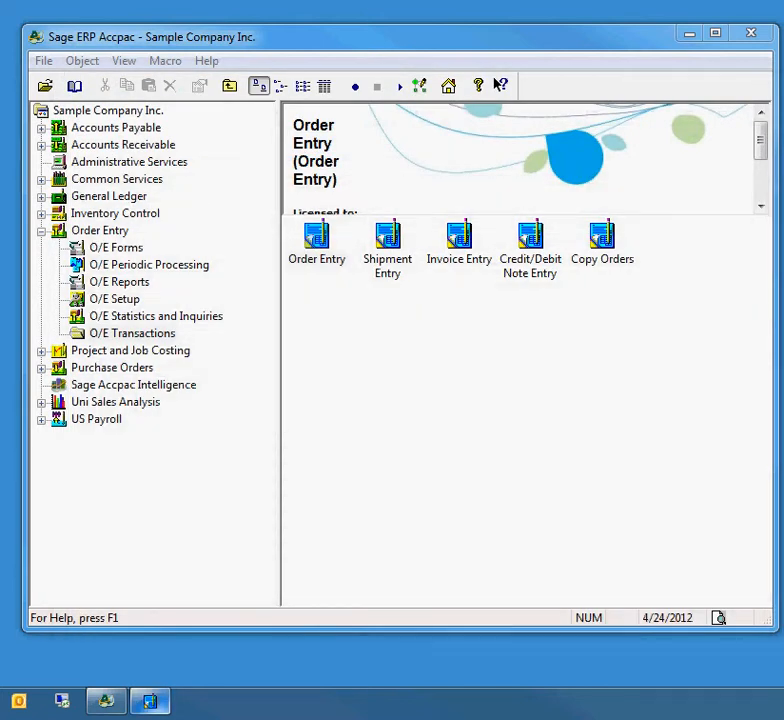
left_click(316, 240)
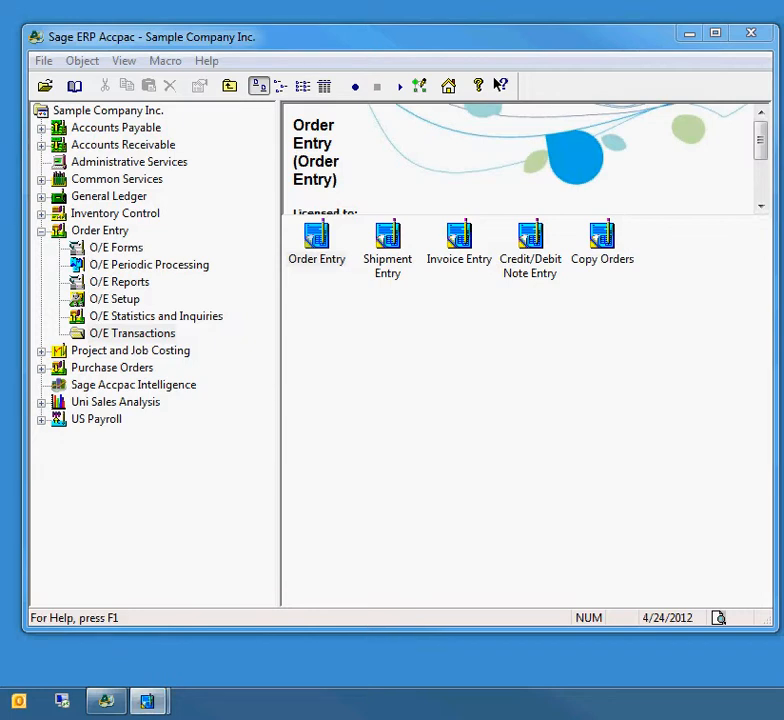
double_click(316, 234)
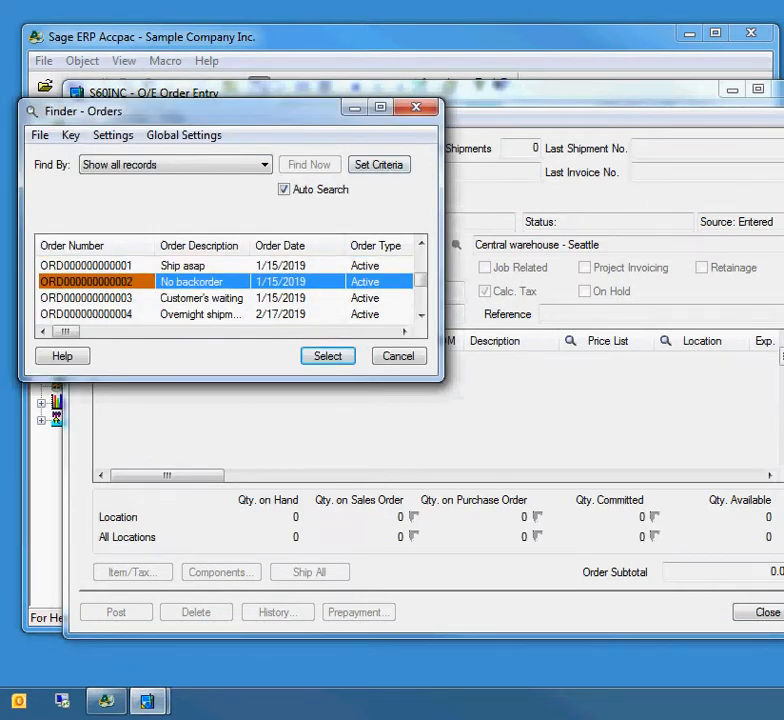
left_click(327, 355)
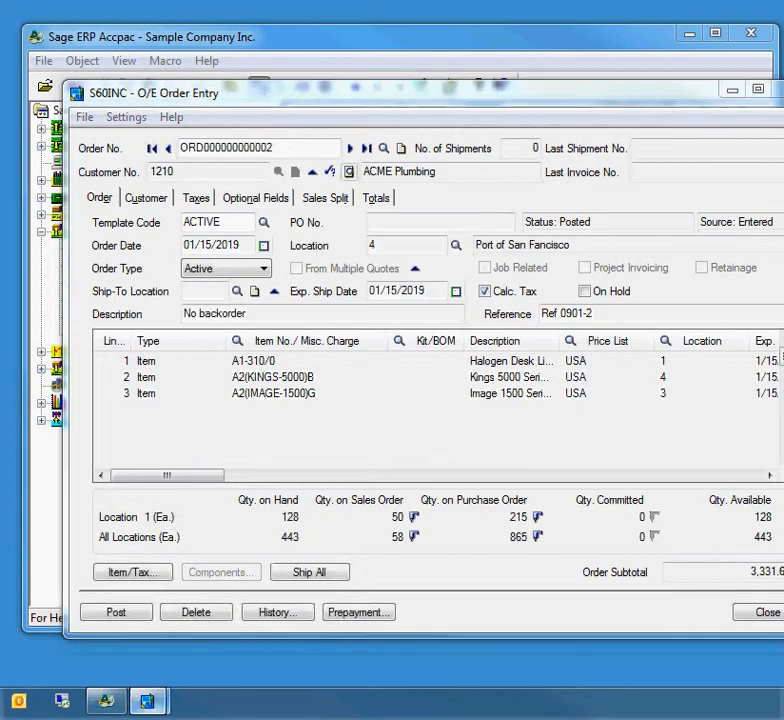